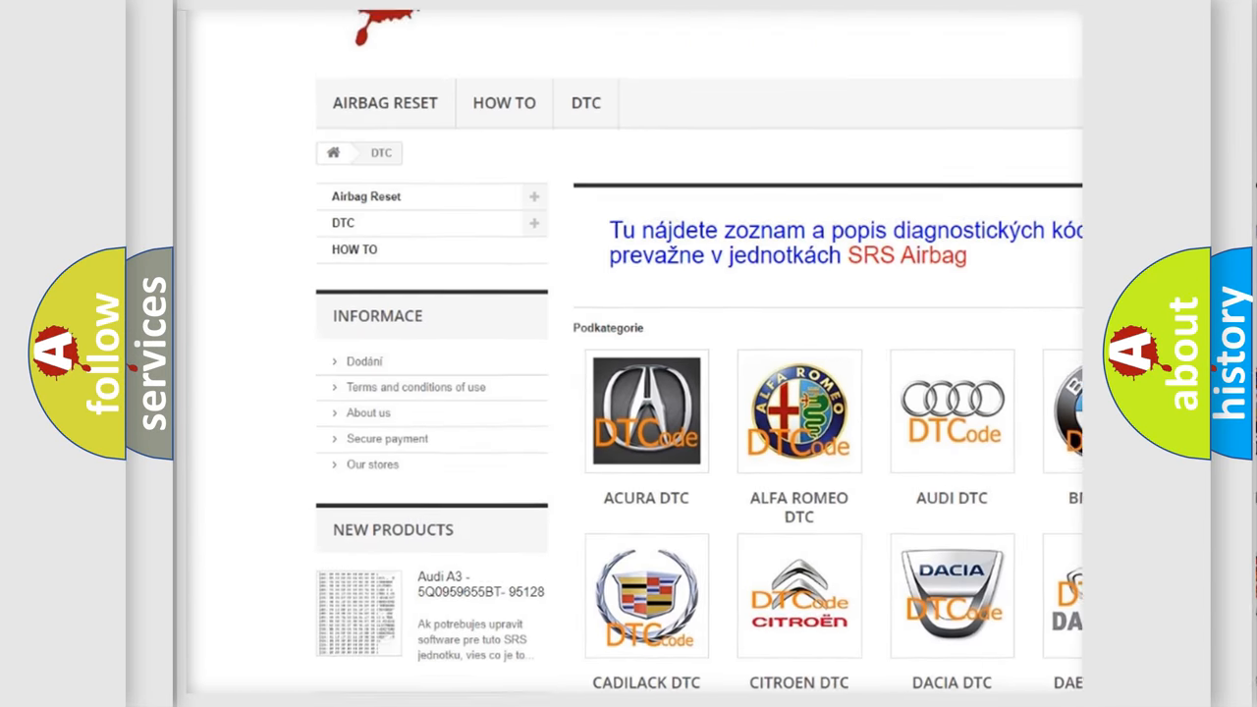
pyautogui.scroll(-3)
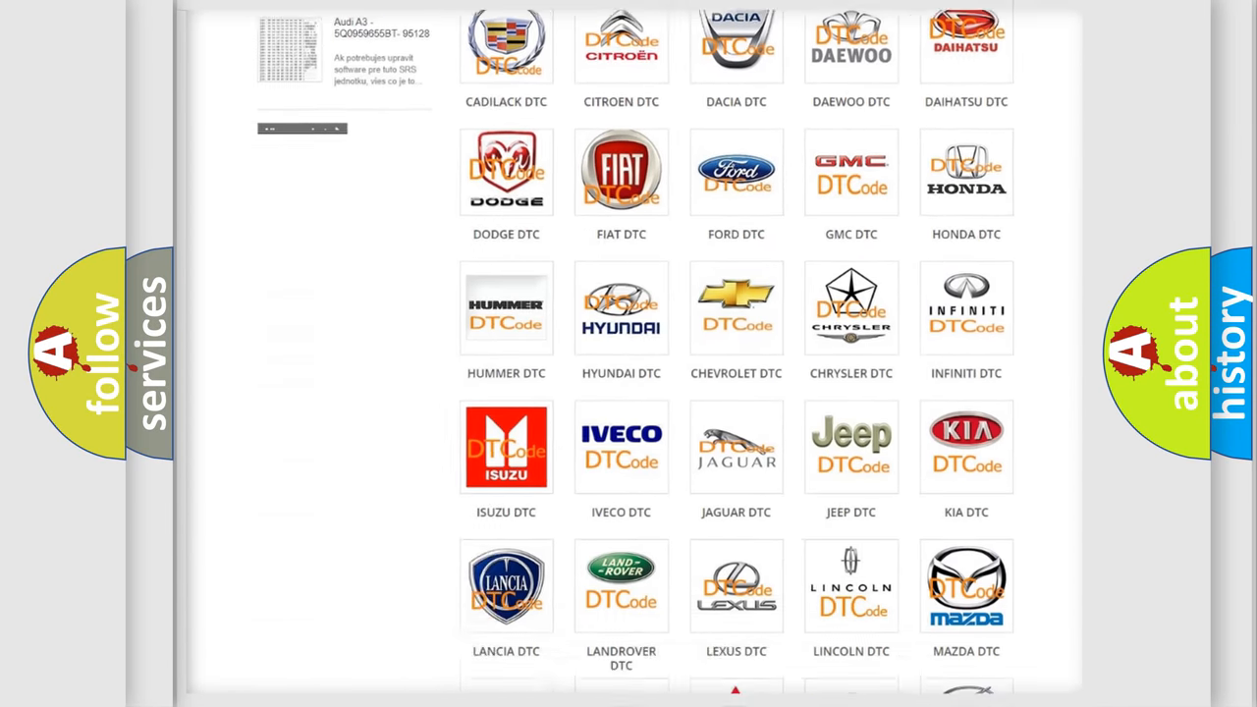
pyautogui.scroll(-3)
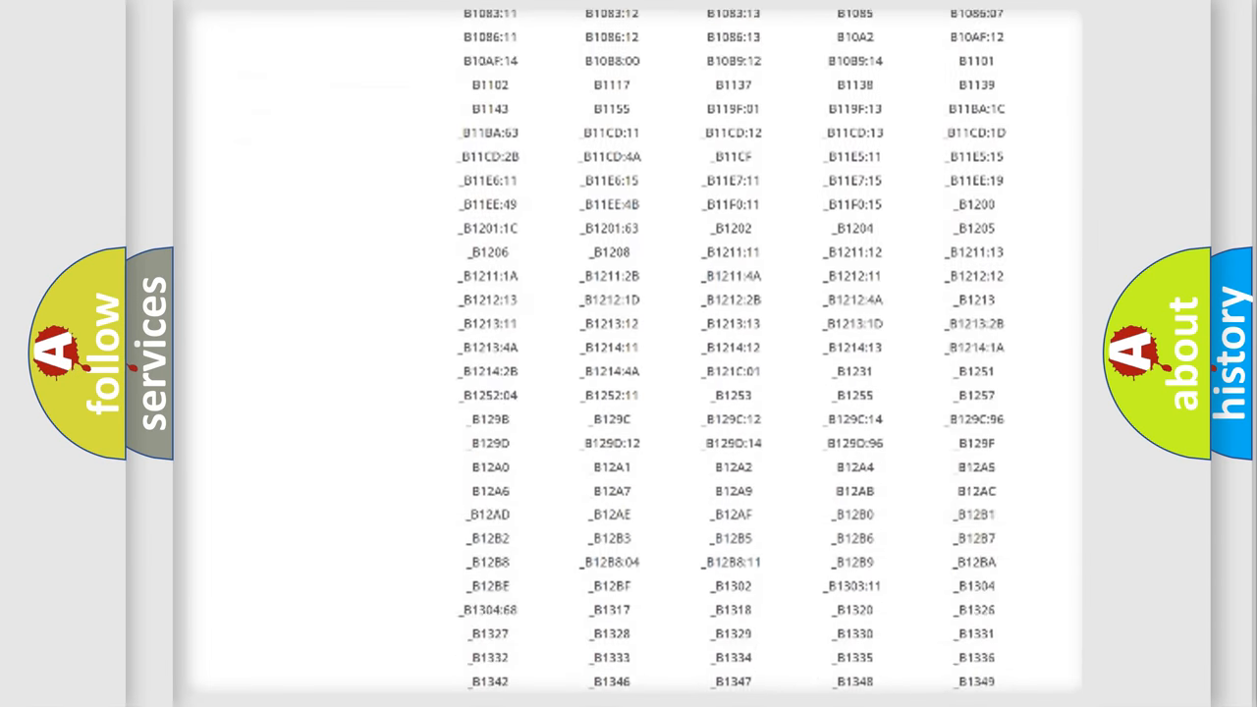
pyautogui.scroll(-3)
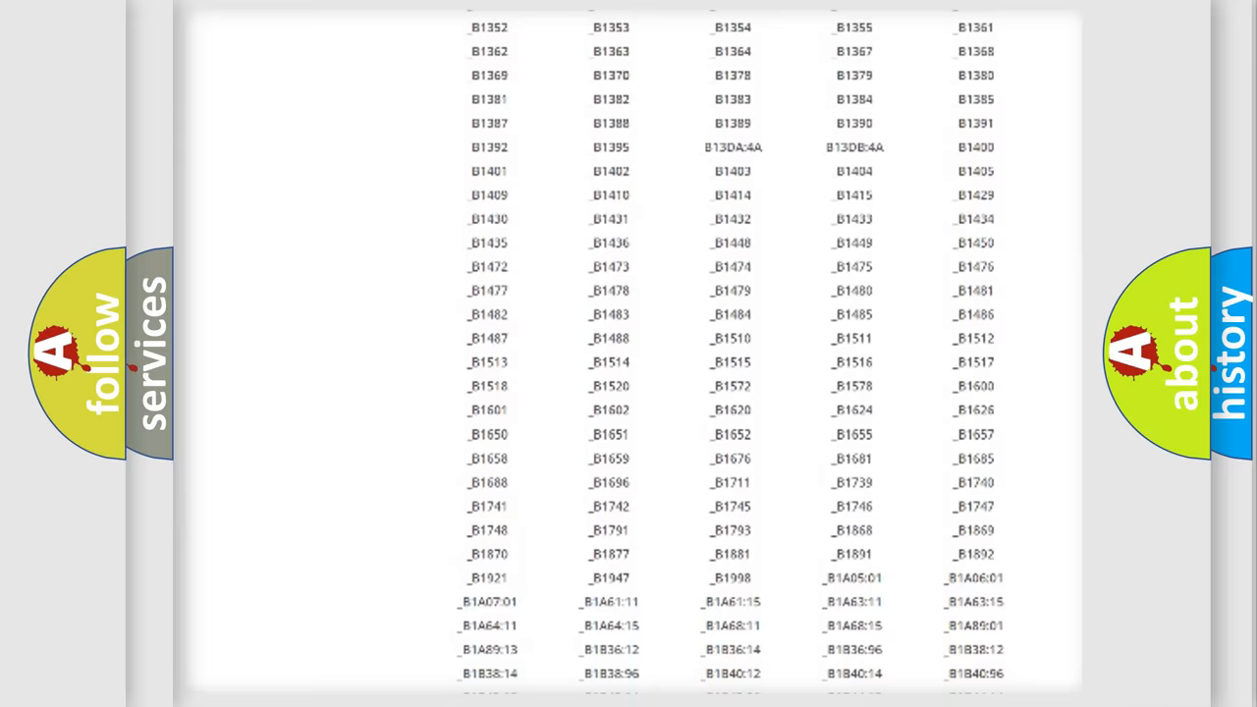